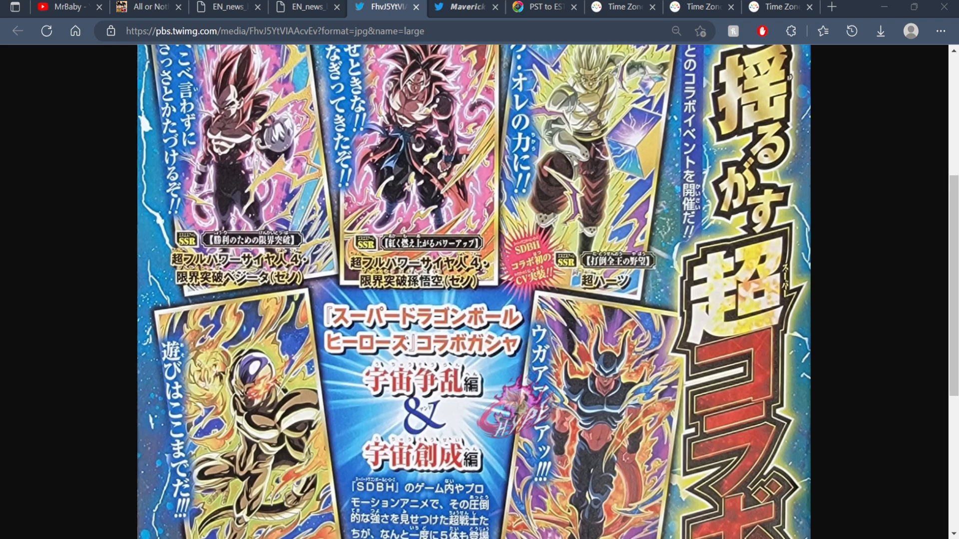
- Check the Dokkan YouTube channel page and the collab banner image
scroll("down", 3)
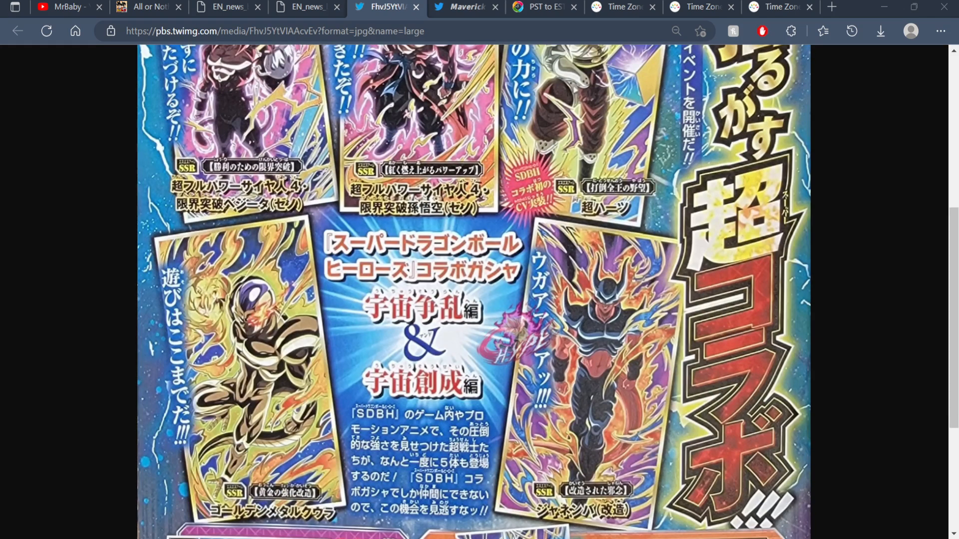
scroll("up", 3)
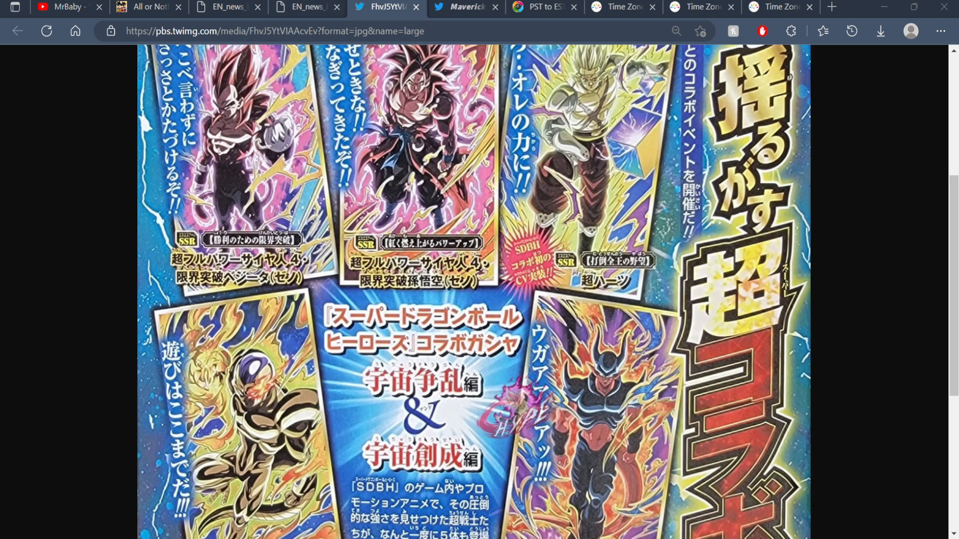
left_click(67, 7)
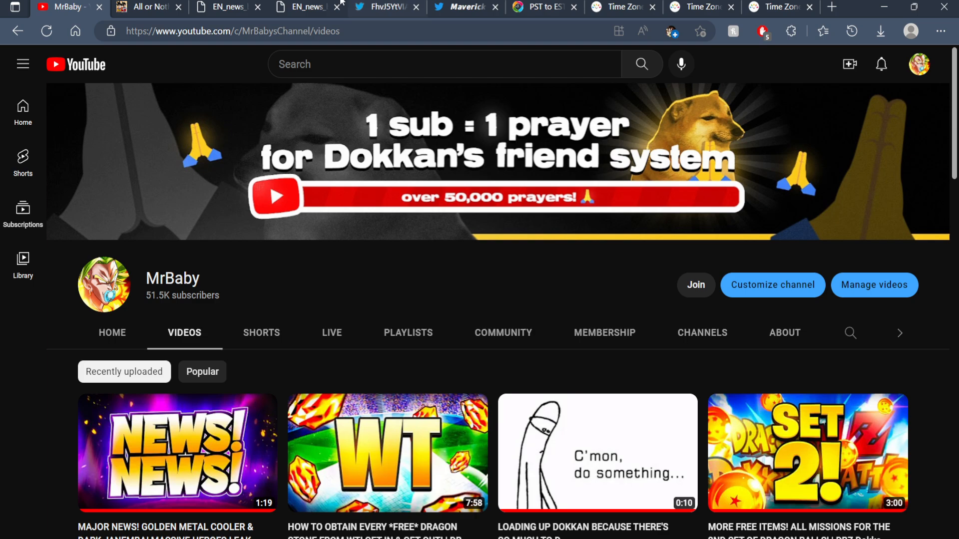
left_click(379, 6)
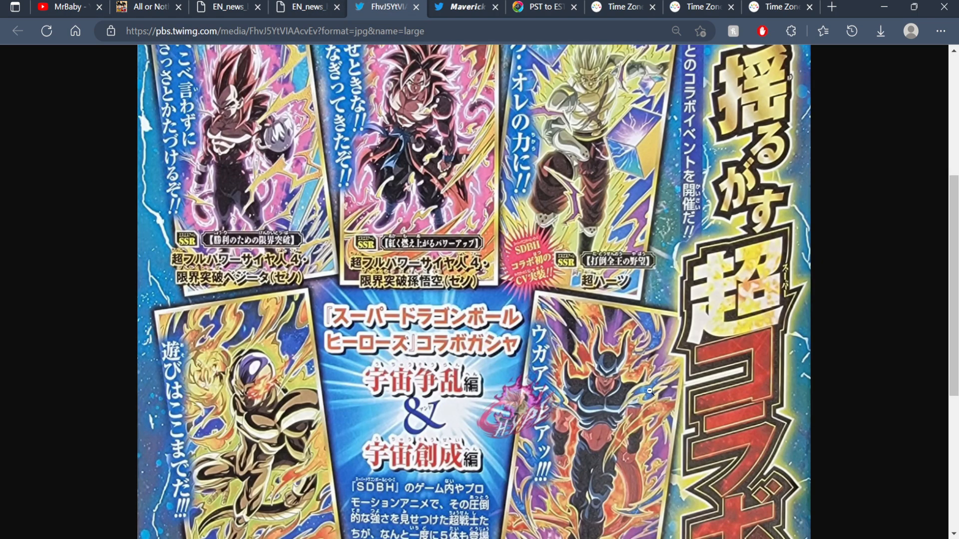
mouse_move(640, 381)
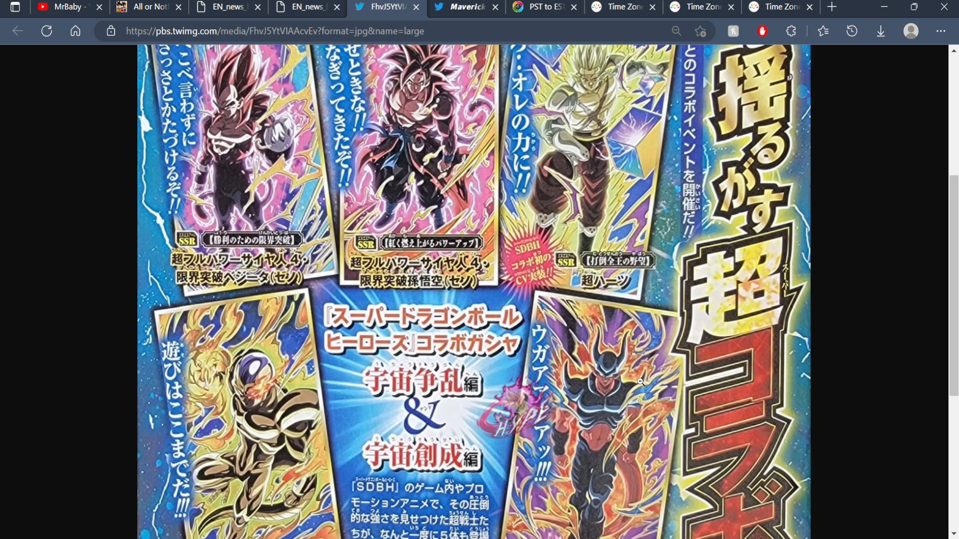
- Read the tweet giving release as 11/21/2022 22:00 PST and 22/11/2022 00:00 CST
scroll("down", 3)
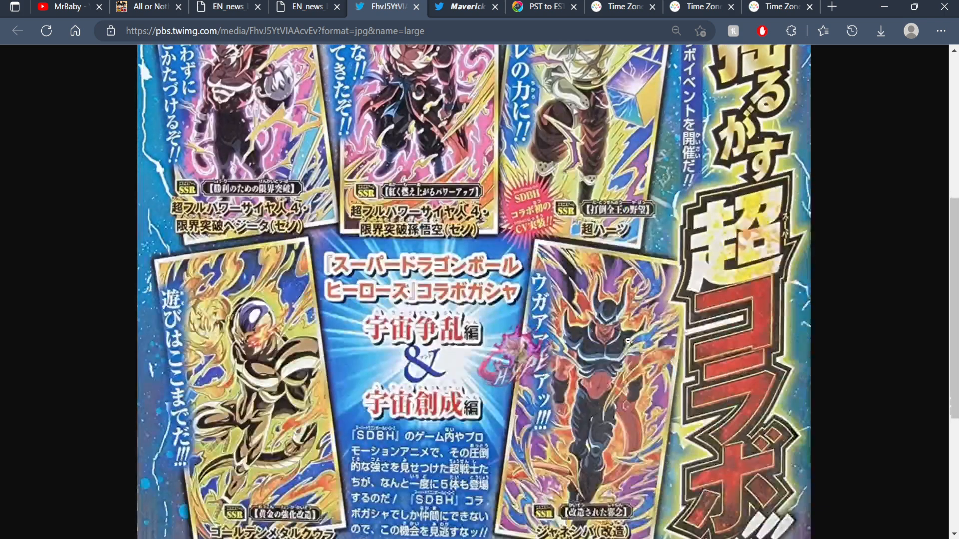
scroll("down", 3)
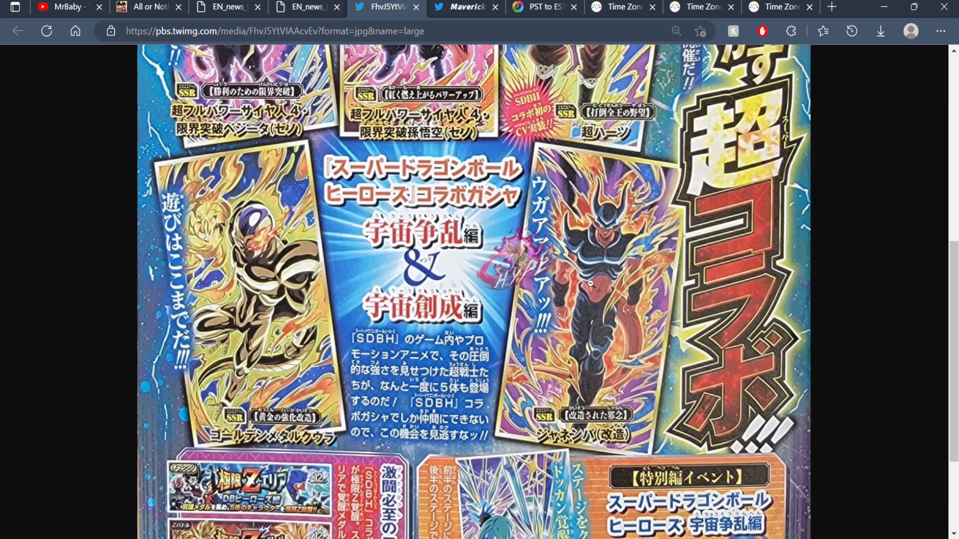
left_click(465, 6)
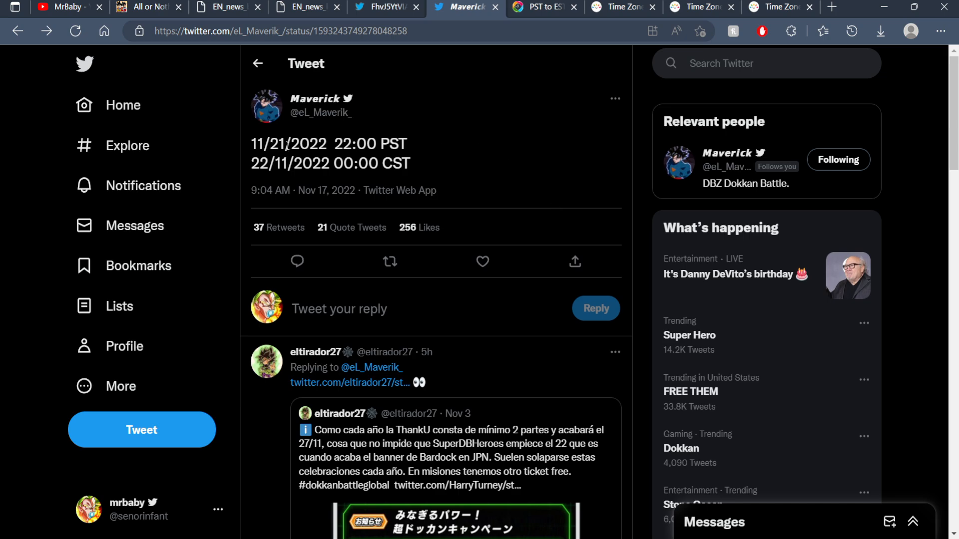
mouse_move(379, 217)
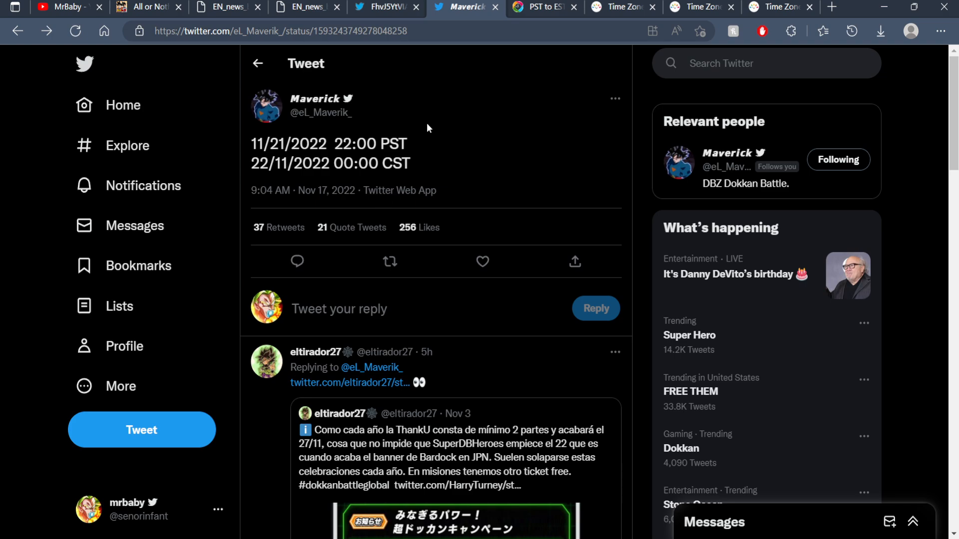
mouse_move(438, 151)
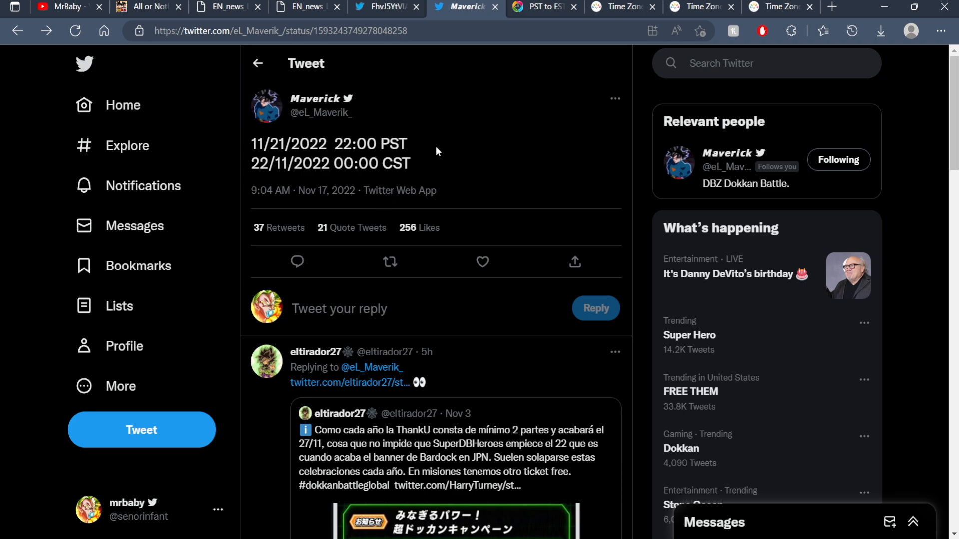
mouse_move(412, 141)
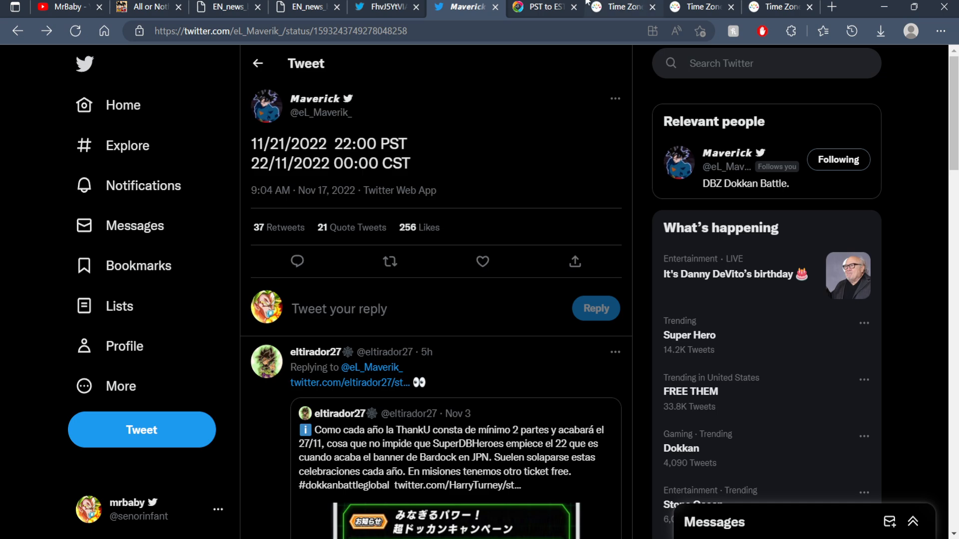
left_click(540, 6)
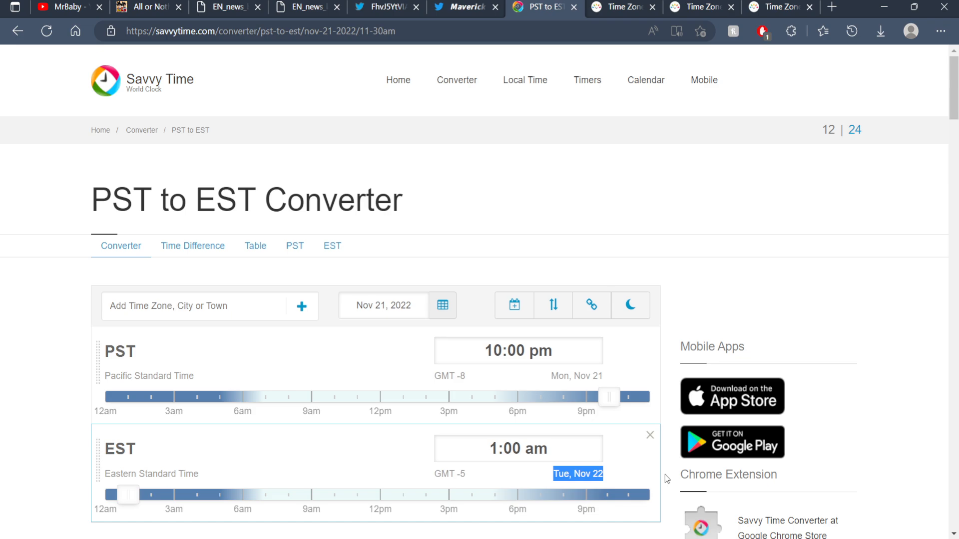
- Confirm 10:00 pm PST Monday equals 1:00 am EST Tuesday, Nov 22
left_click(619, 6)
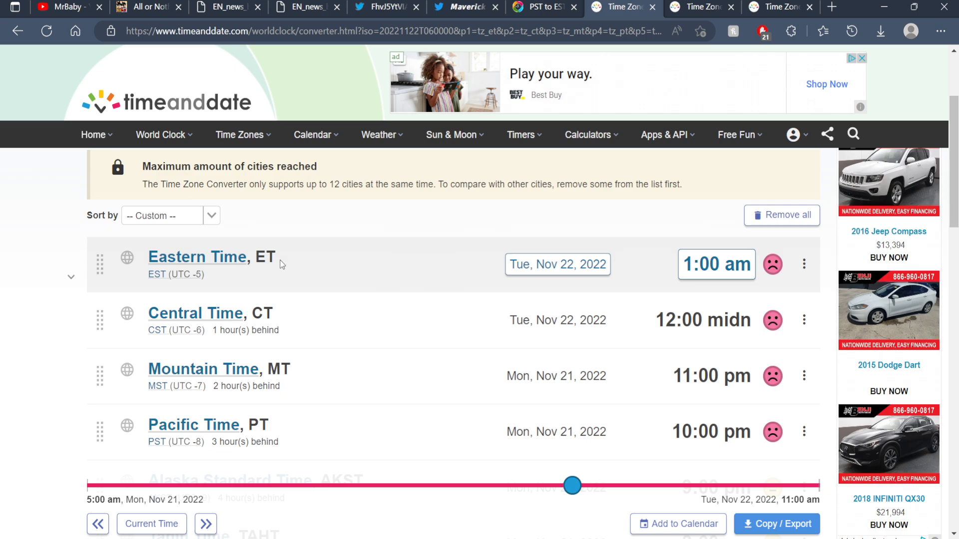
mouse_move(557, 264)
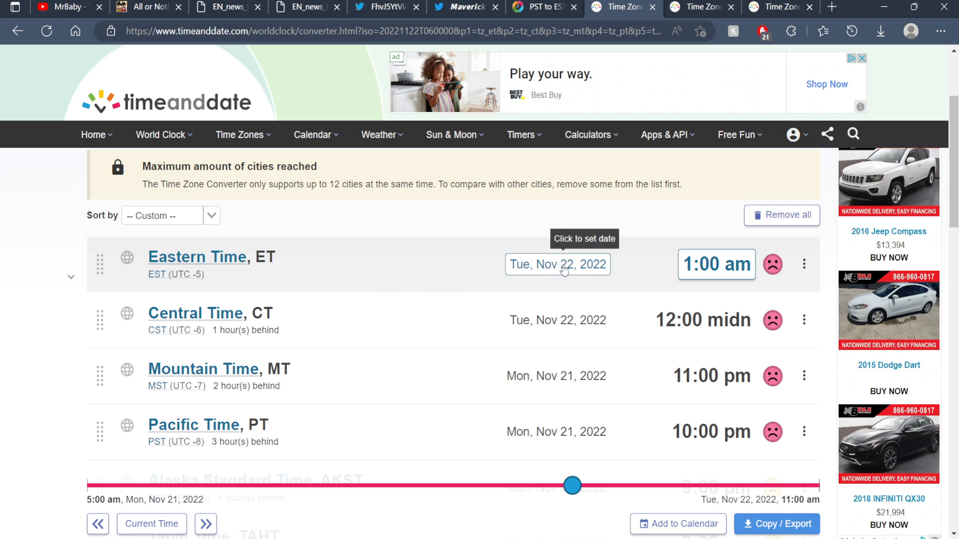
mouse_move(444, 241)
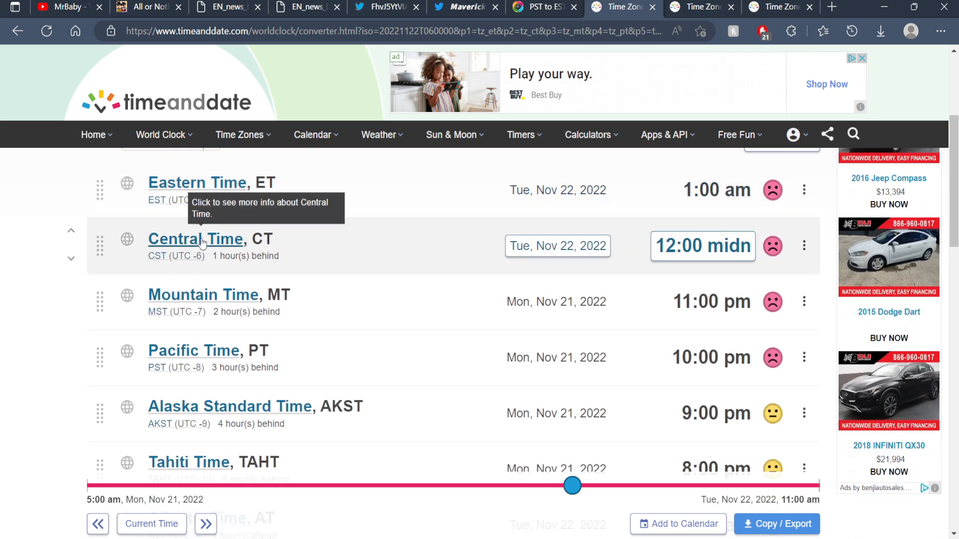
left_click(465, 7)
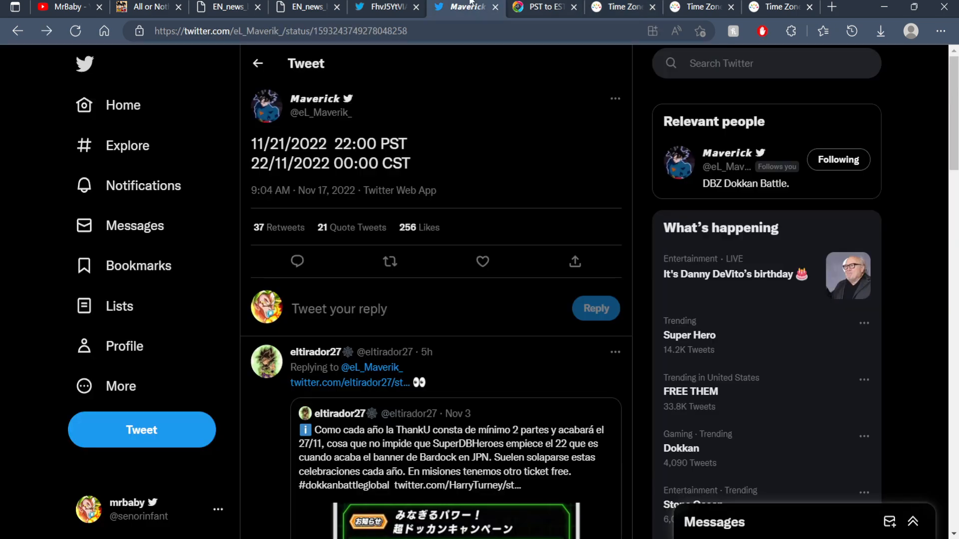
left_click(619, 7)
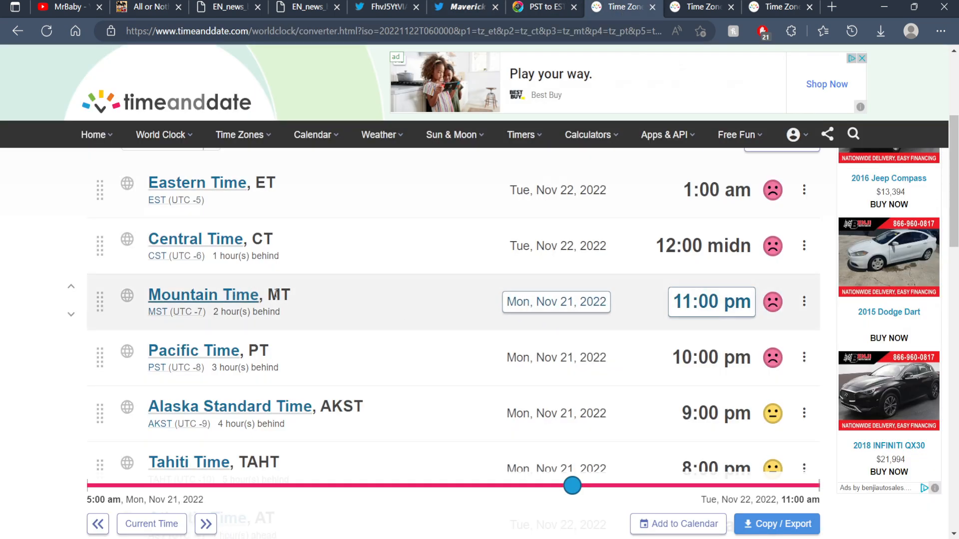
scroll("down", 3)
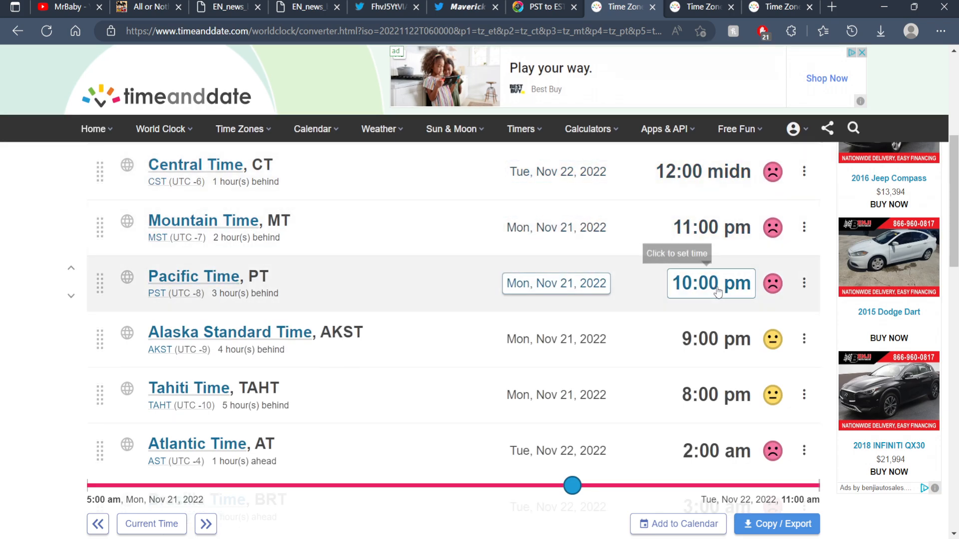
scroll("down", 3)
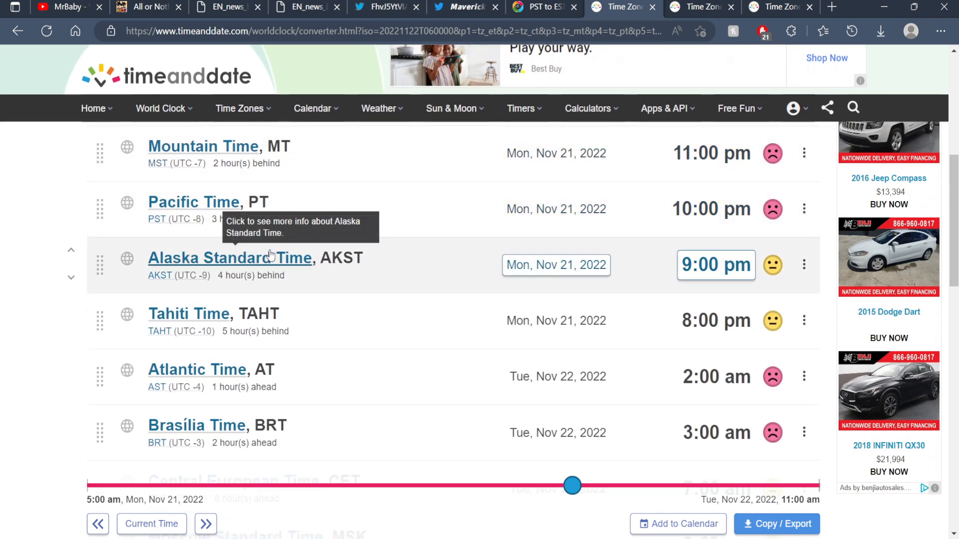
mouse_move(479, 256)
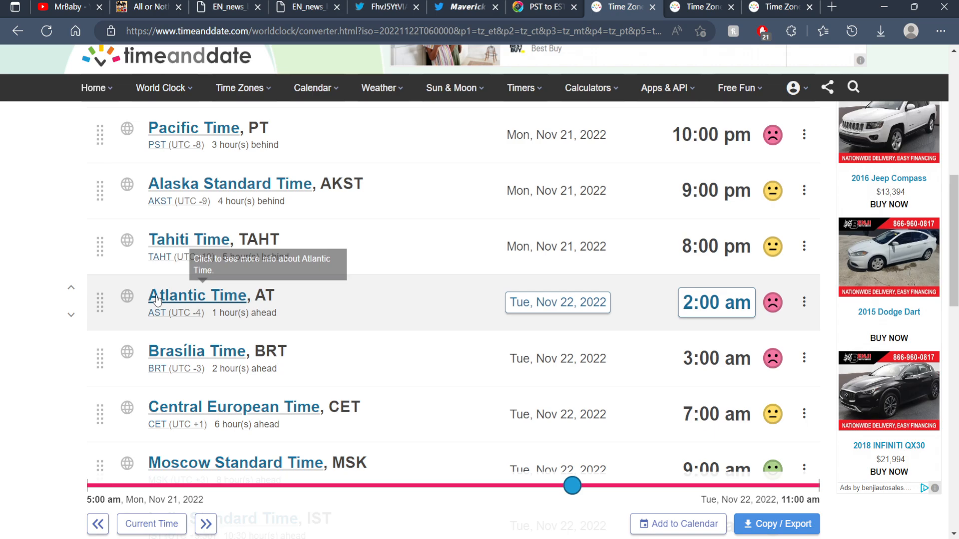
mouse_move(685, 313)
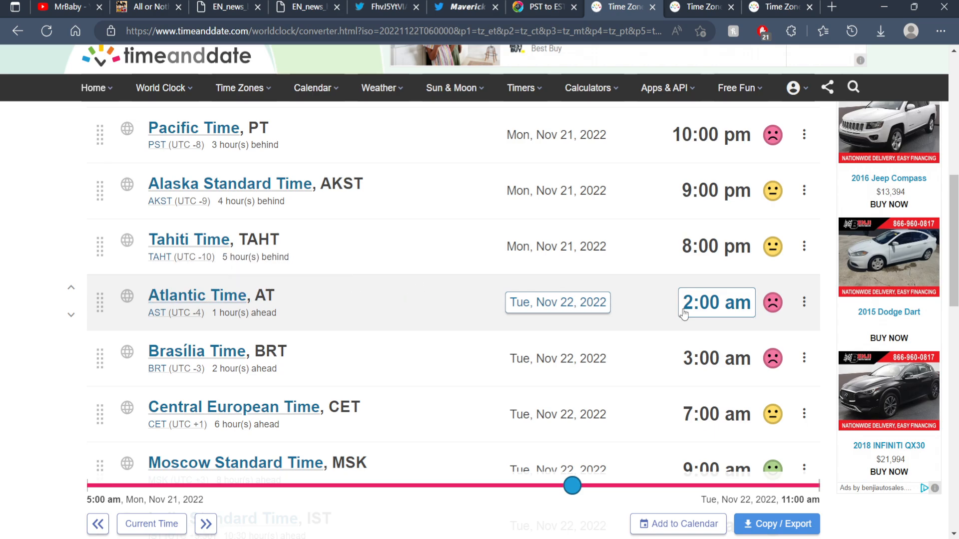
scroll("down", 3)
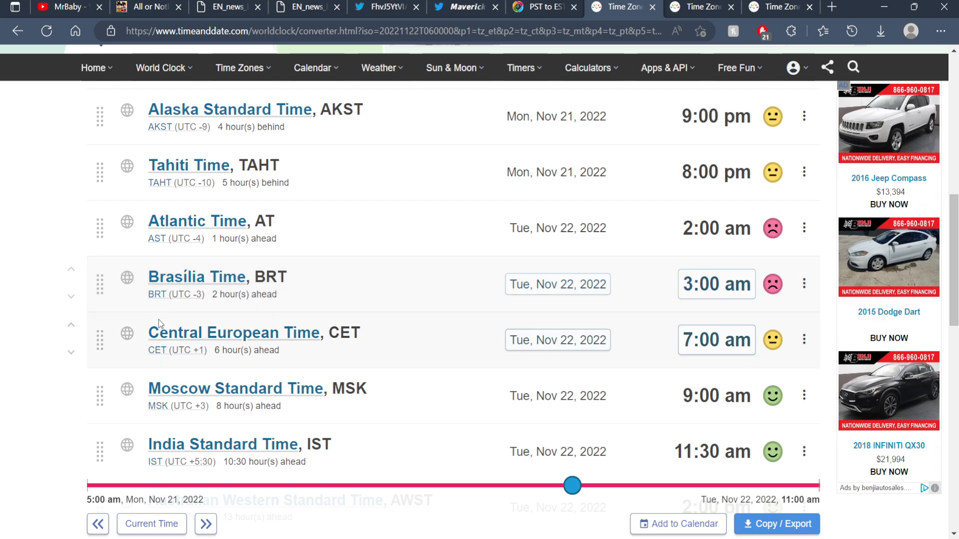
scroll("down", 3)
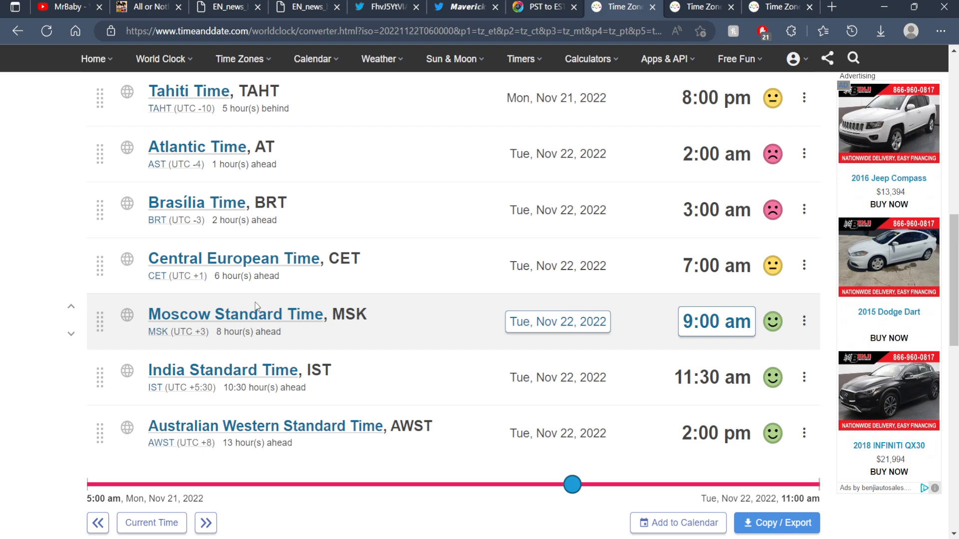
scroll("down", 3)
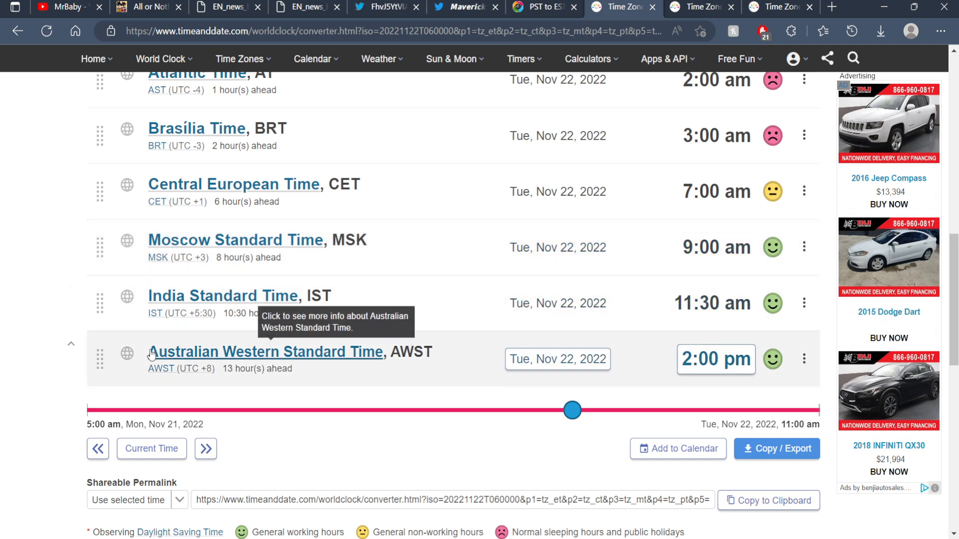
scroll("up", 3)
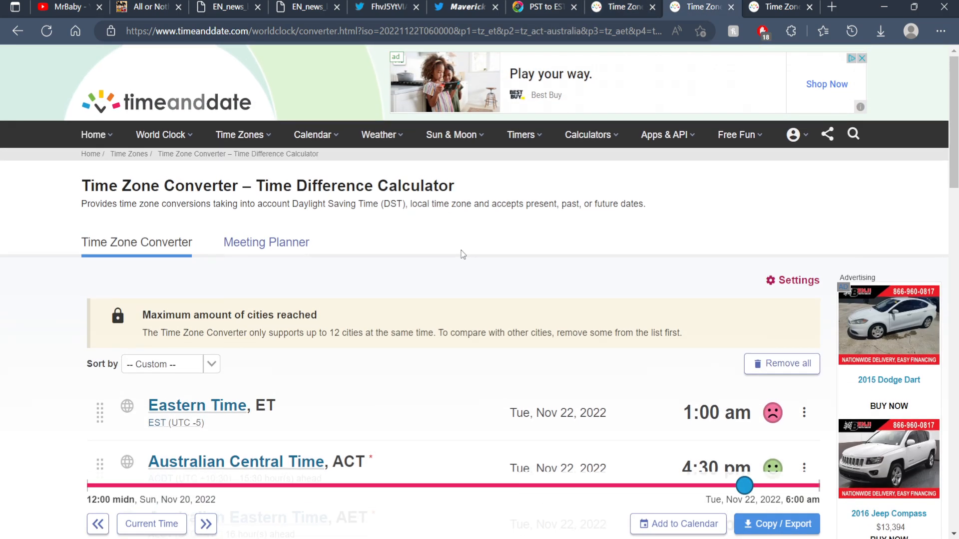
scroll("down", 3)
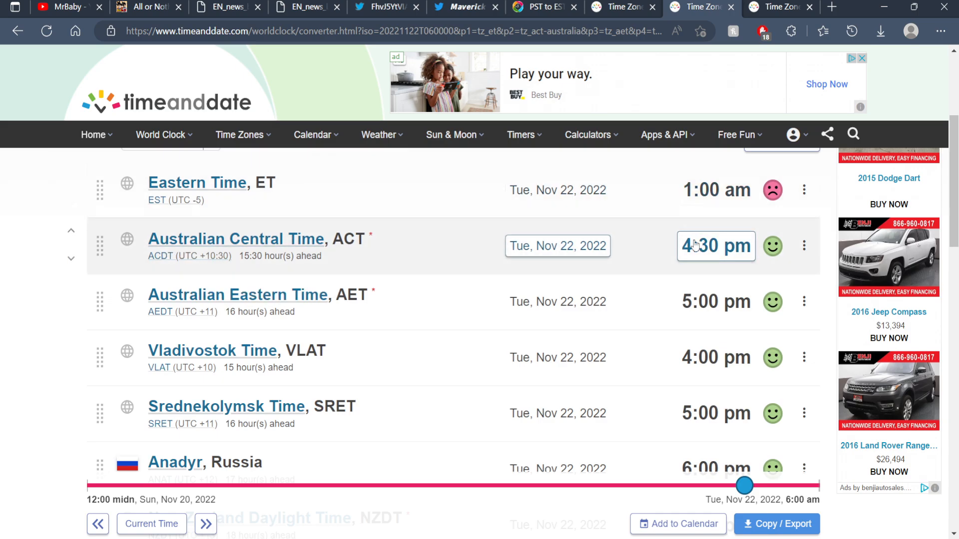
left_click(715, 301)
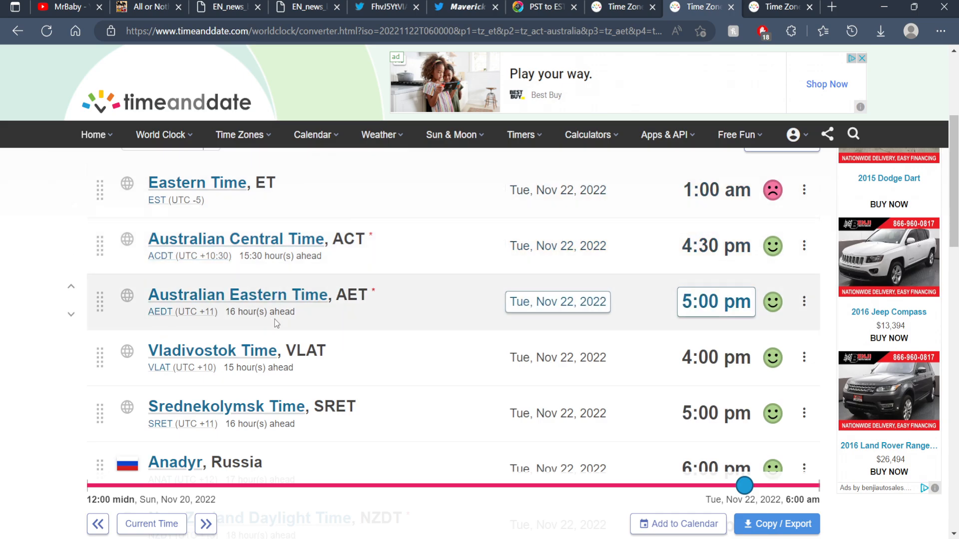
mouse_move(716, 302)
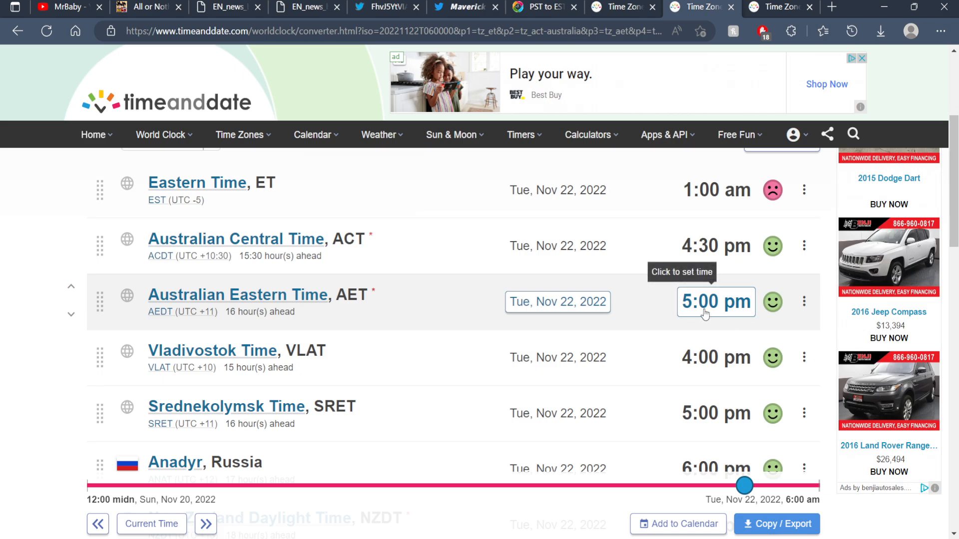
scroll("down", 3)
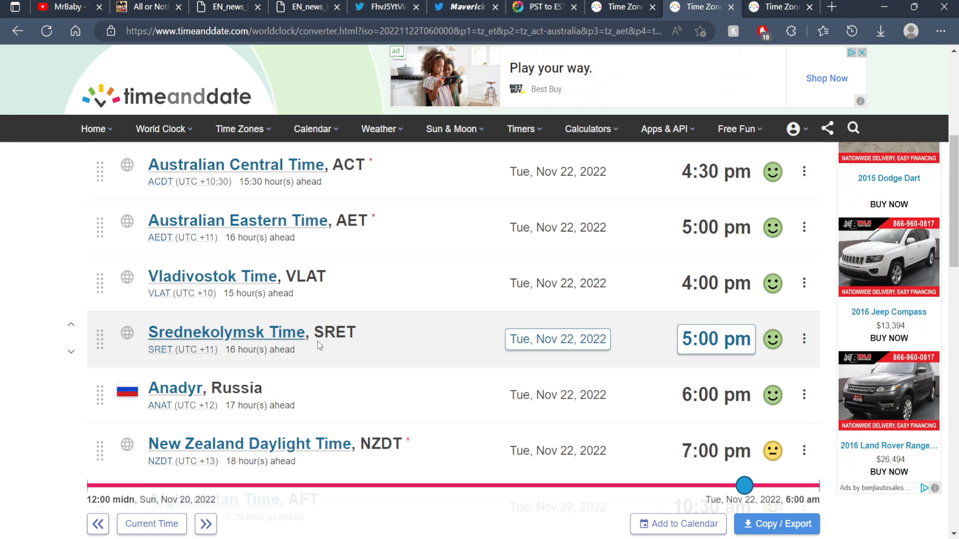
mouse_move(651, 332)
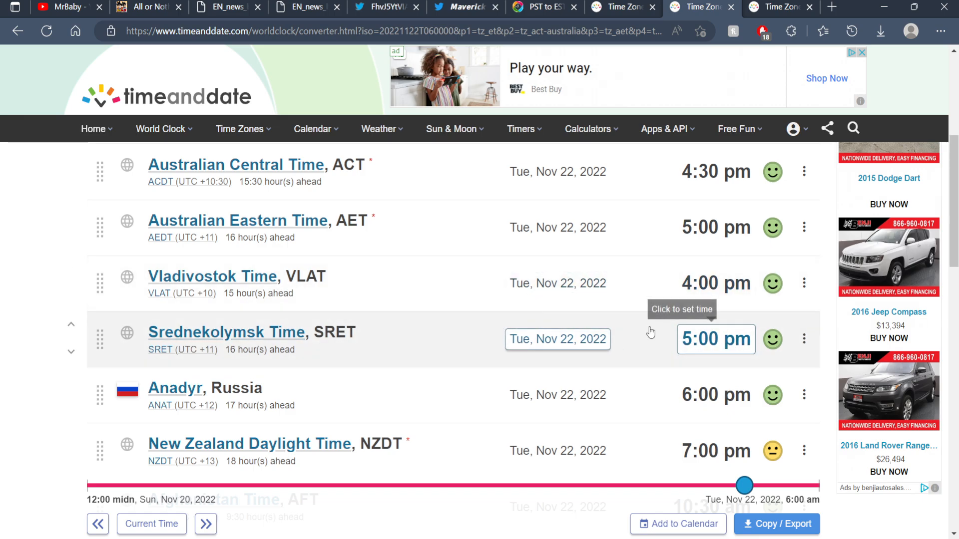
scroll("down", 3)
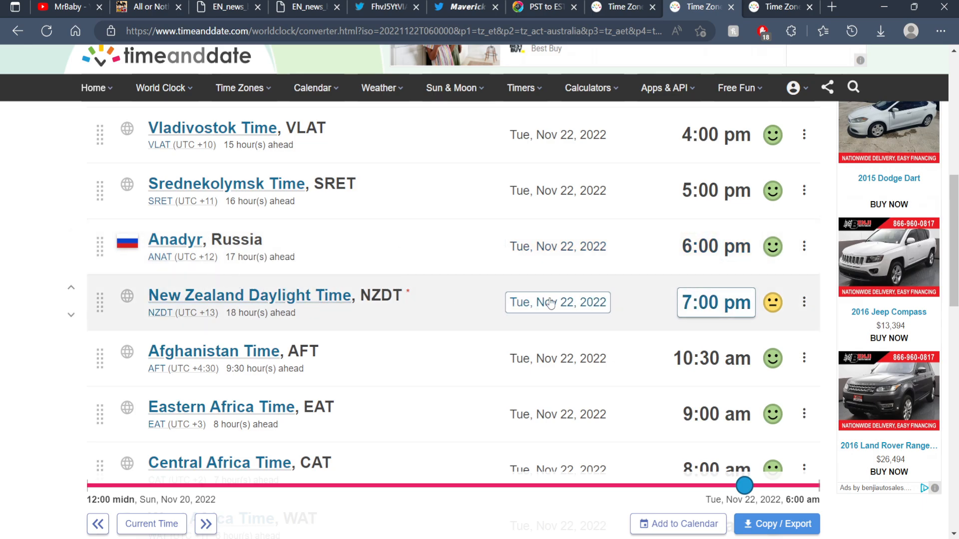
mouse_move(716, 302)
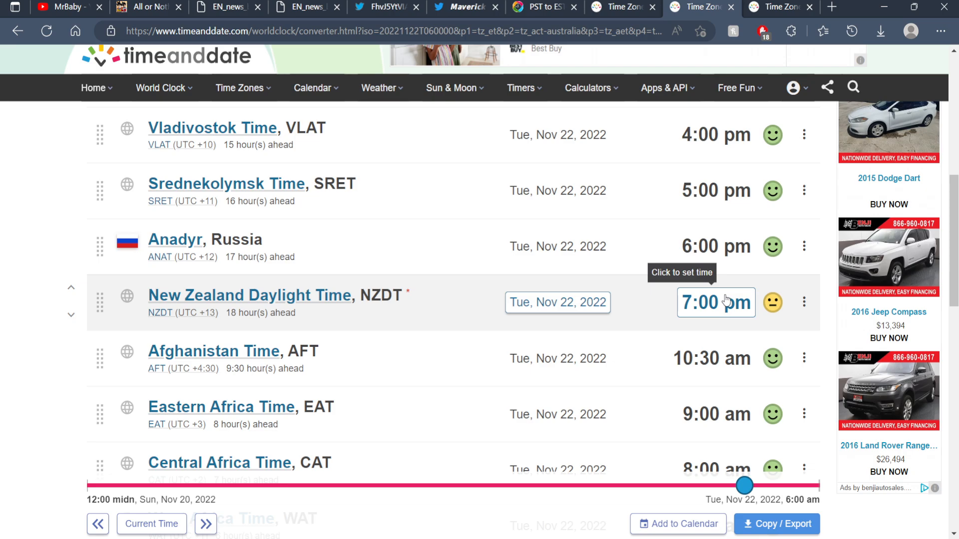
- Scroll to East Africa 9:00 am, Central Africa 8:00, West Africa 7:00, GMT 6:00
scroll("down", 3)
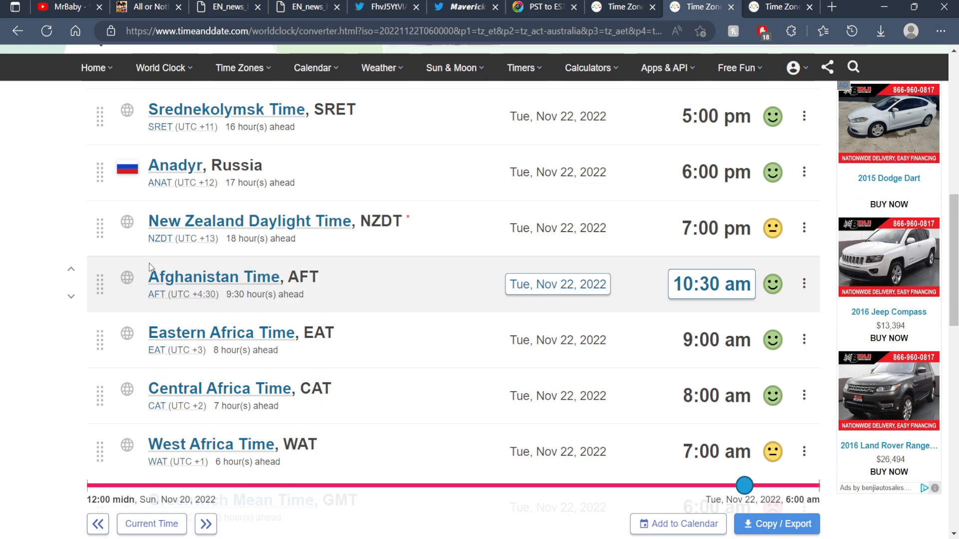
mouse_move(722, 270)
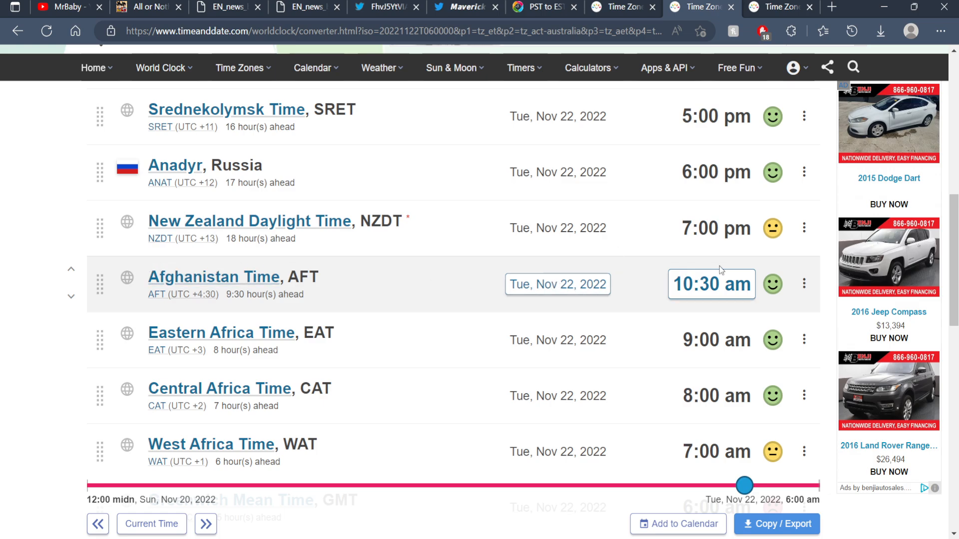
scroll("down", 3)
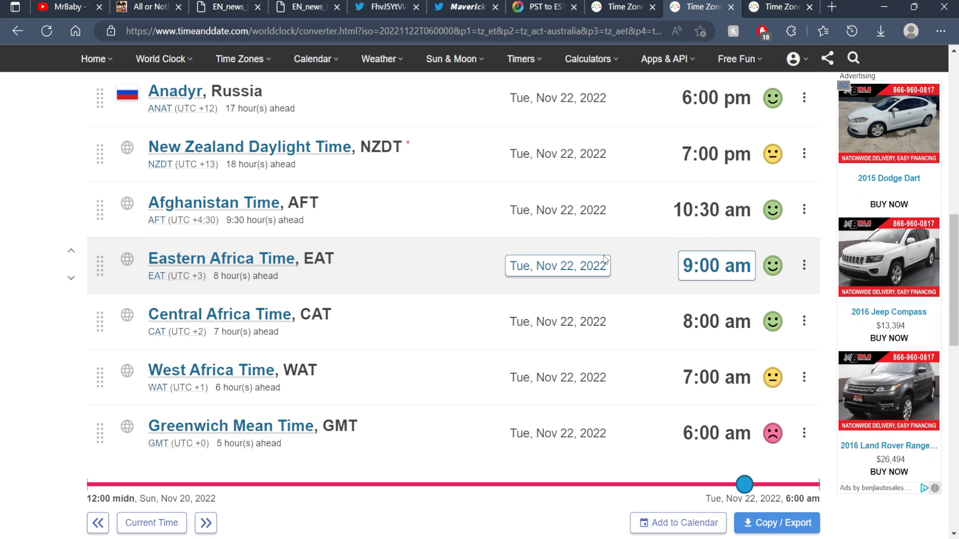
scroll("down", 3)
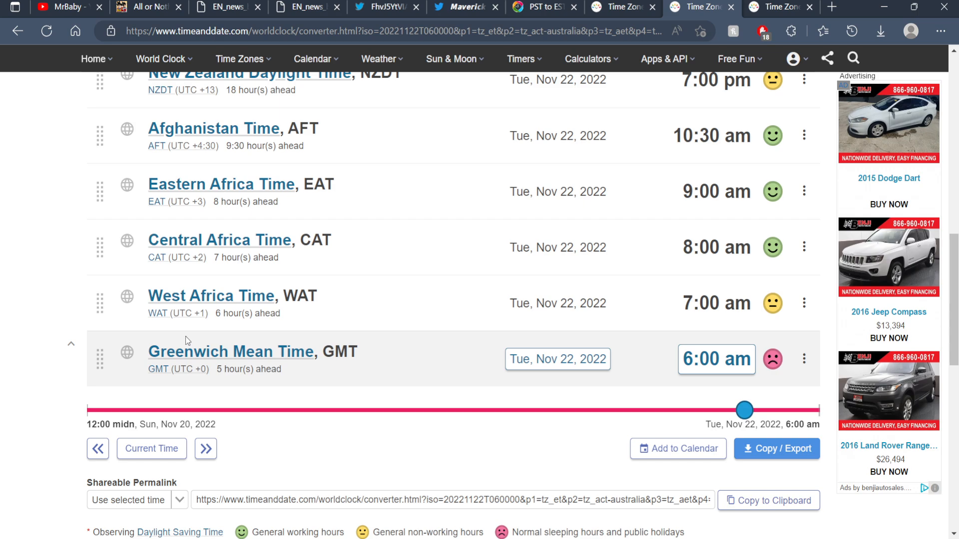
mouse_move(495, 383)
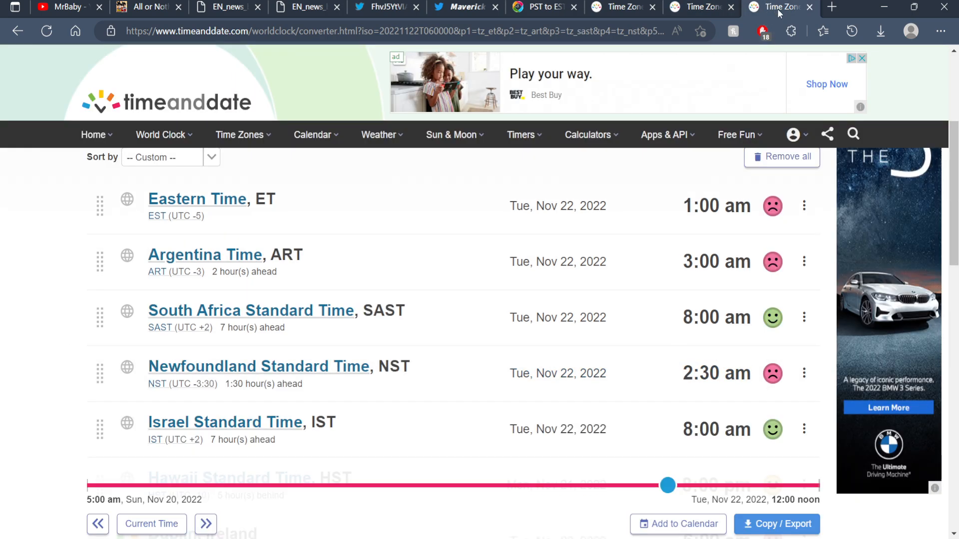
scroll("up", 3)
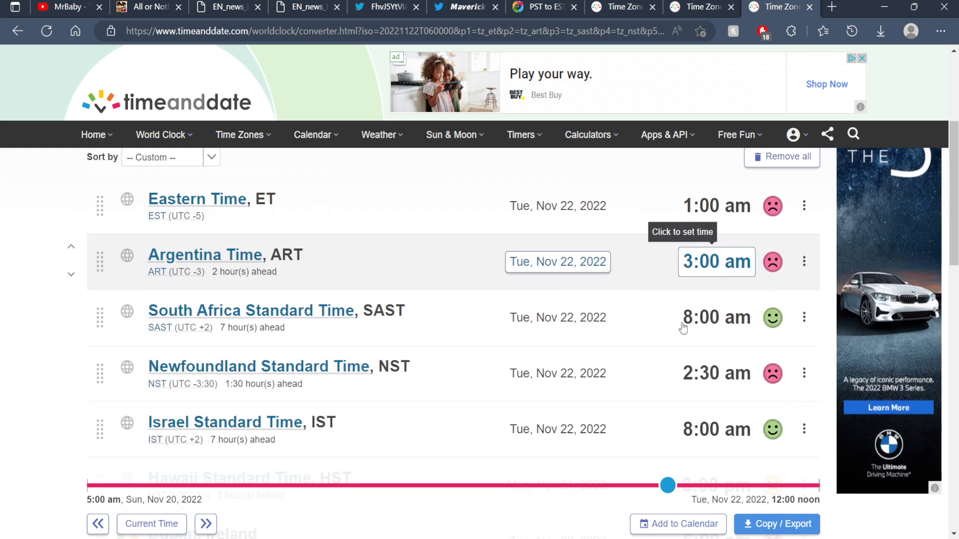
left_click(716, 317)
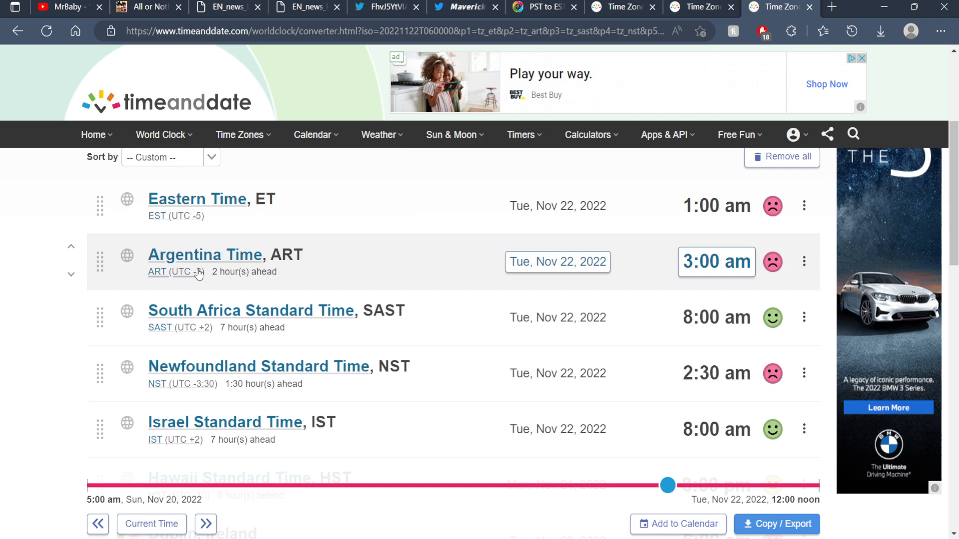
scroll("down", 3)
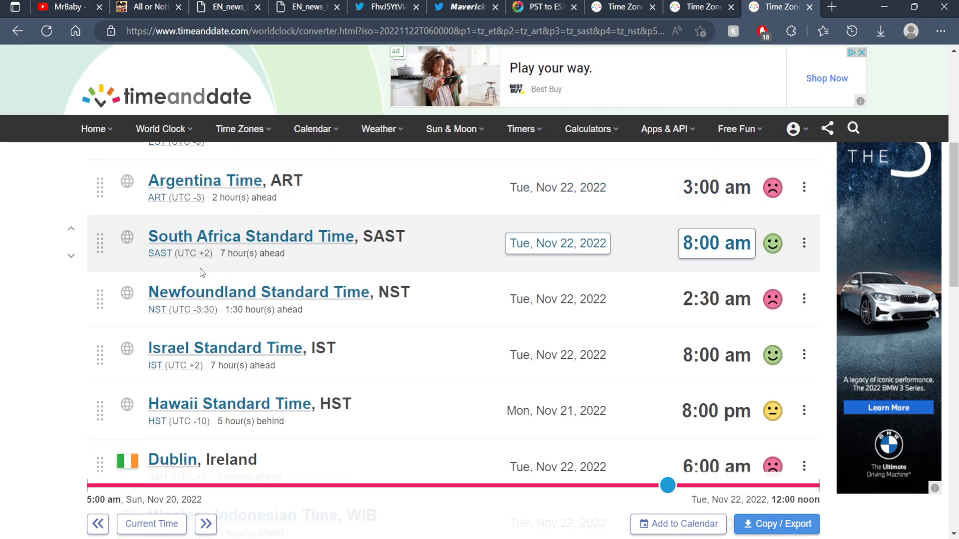
scroll("down", 3)
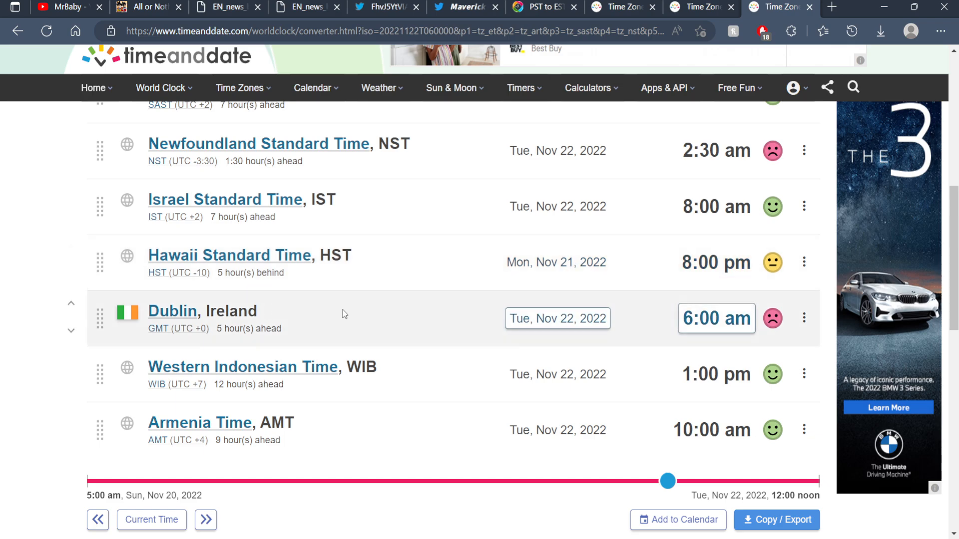
- Scroll the third converter tab's list down to Greenwich Mean Time and back up
scroll("down", 3)
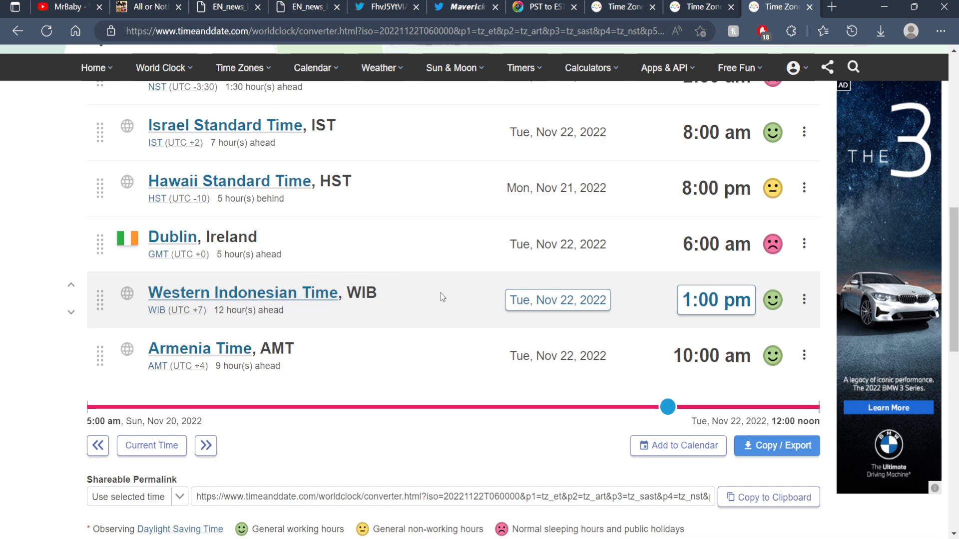
mouse_move(333, 316)
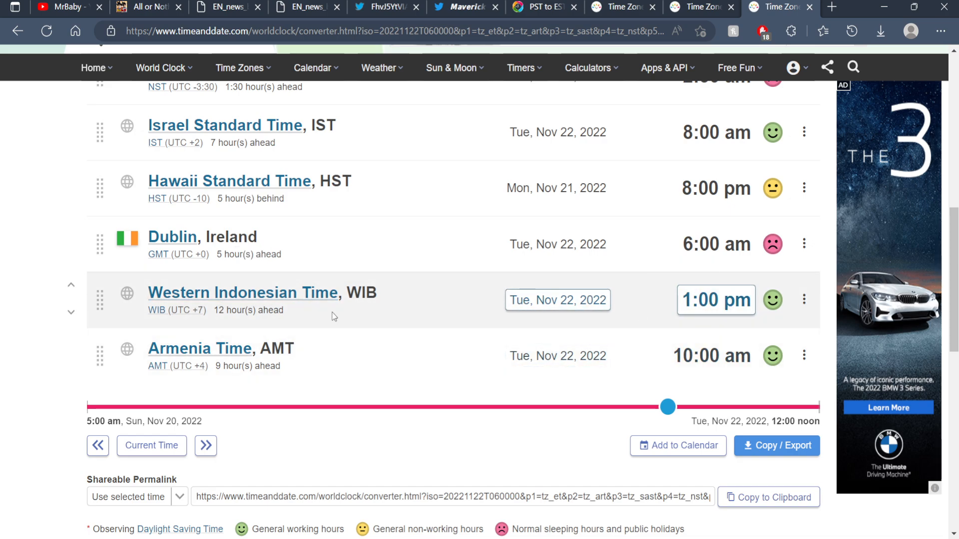
mouse_move(200, 349)
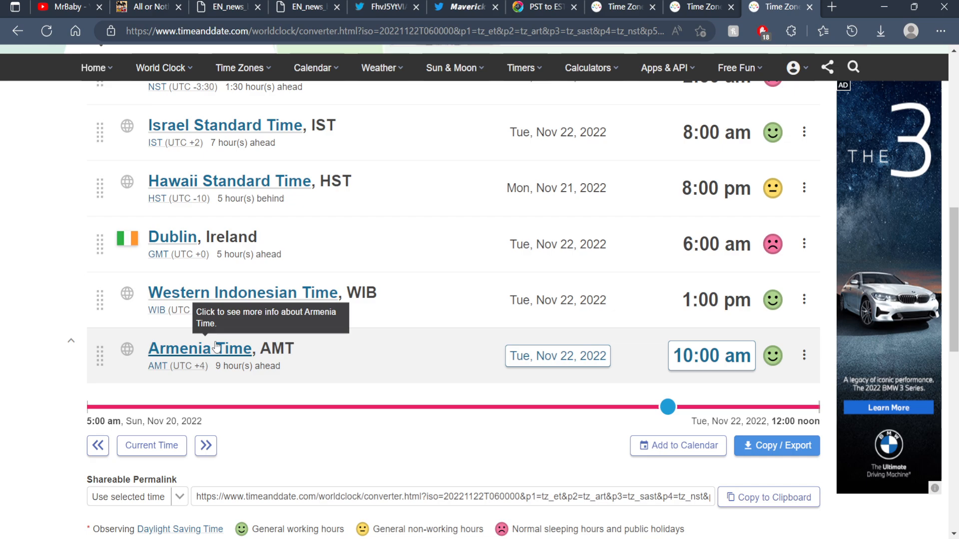
mouse_move(624, 355)
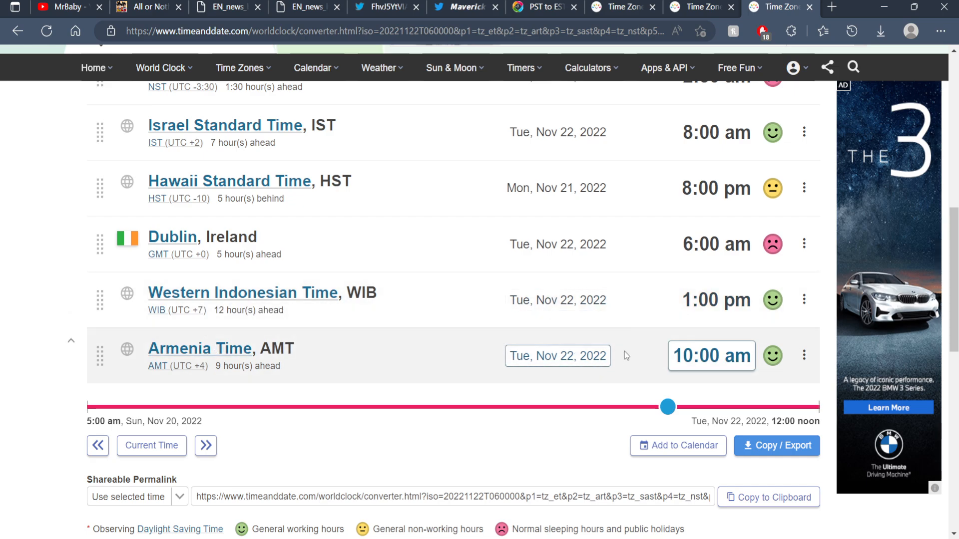
mouse_move(703, 355)
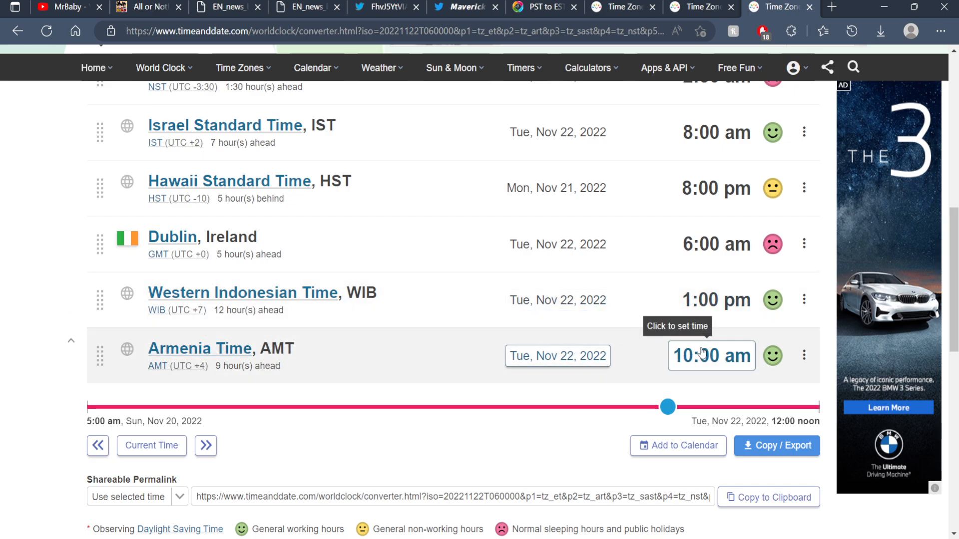
scroll("up", 3)
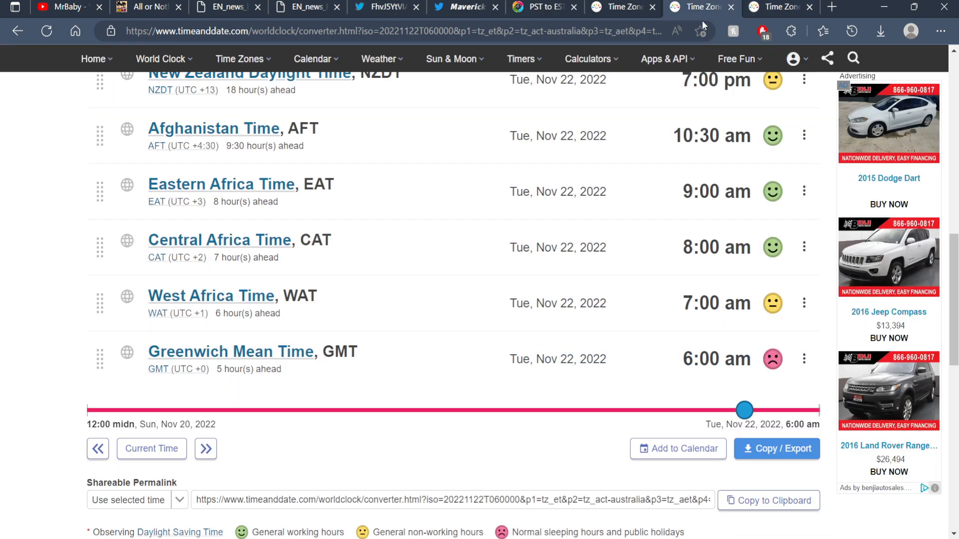
- Scroll the first tab to Brasília 3:00 am, Moscow 9:00 am, India 11:30 am Tuesday
scroll("up", 3)
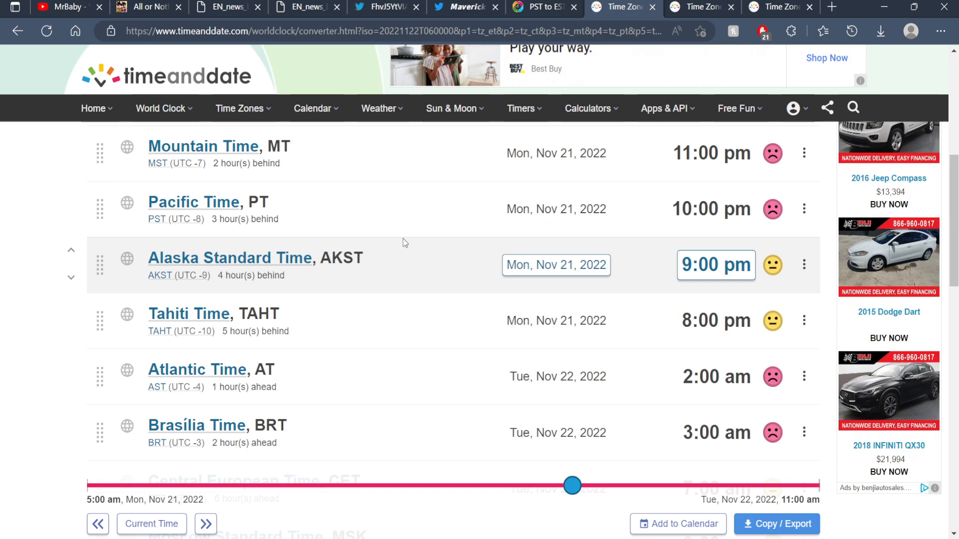
scroll("down", 3)
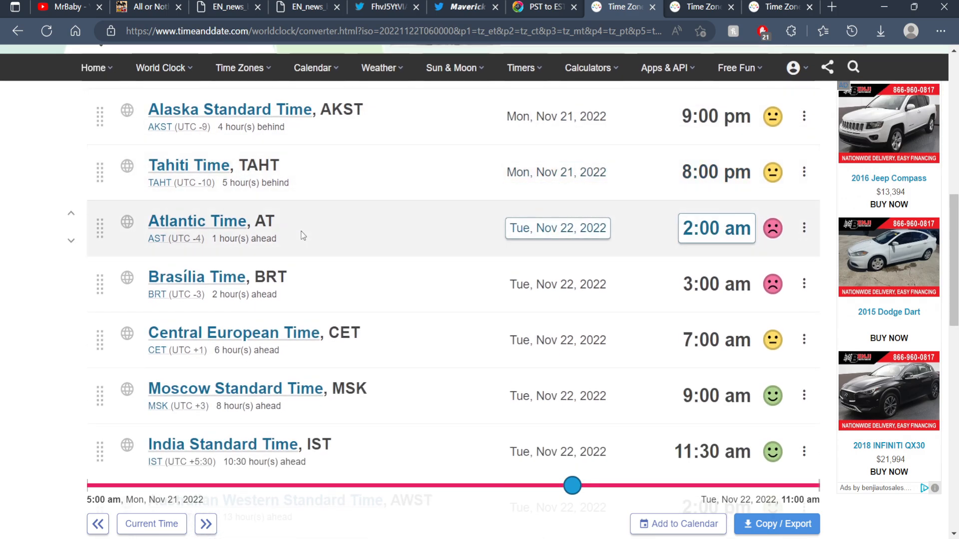
scroll("down", 3)
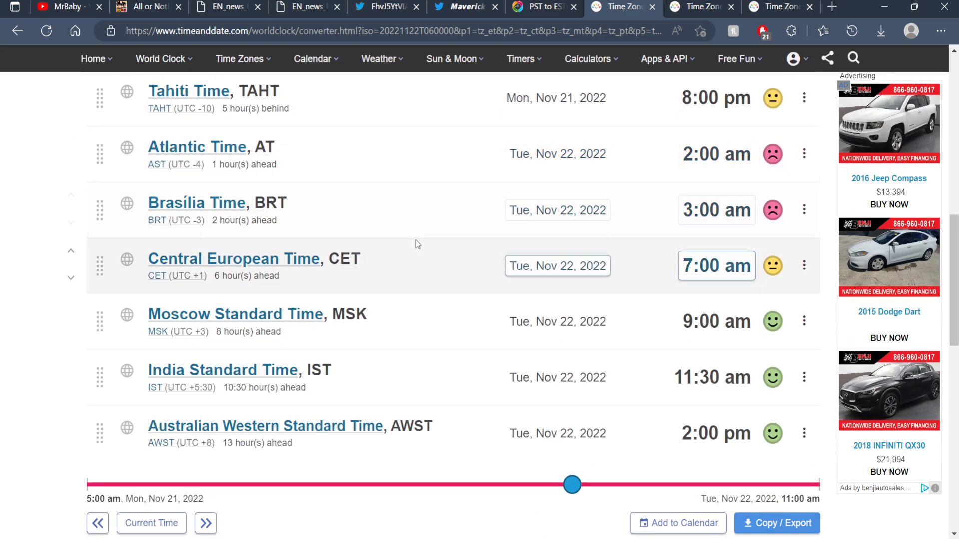